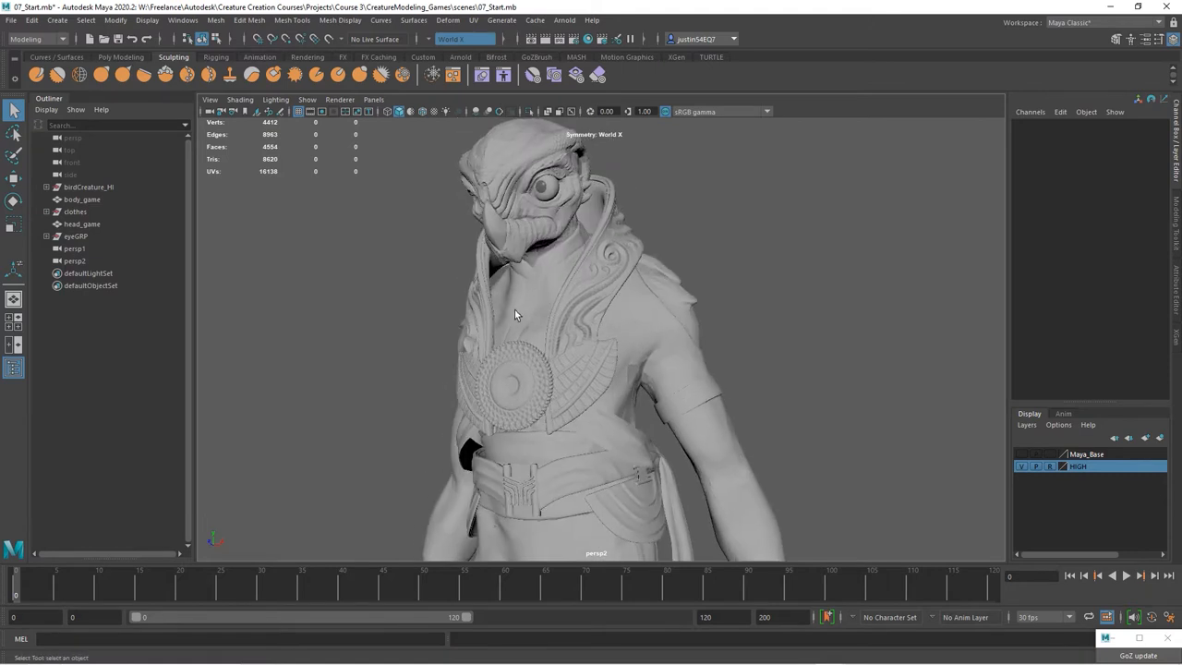
mouse_move(529, 321)
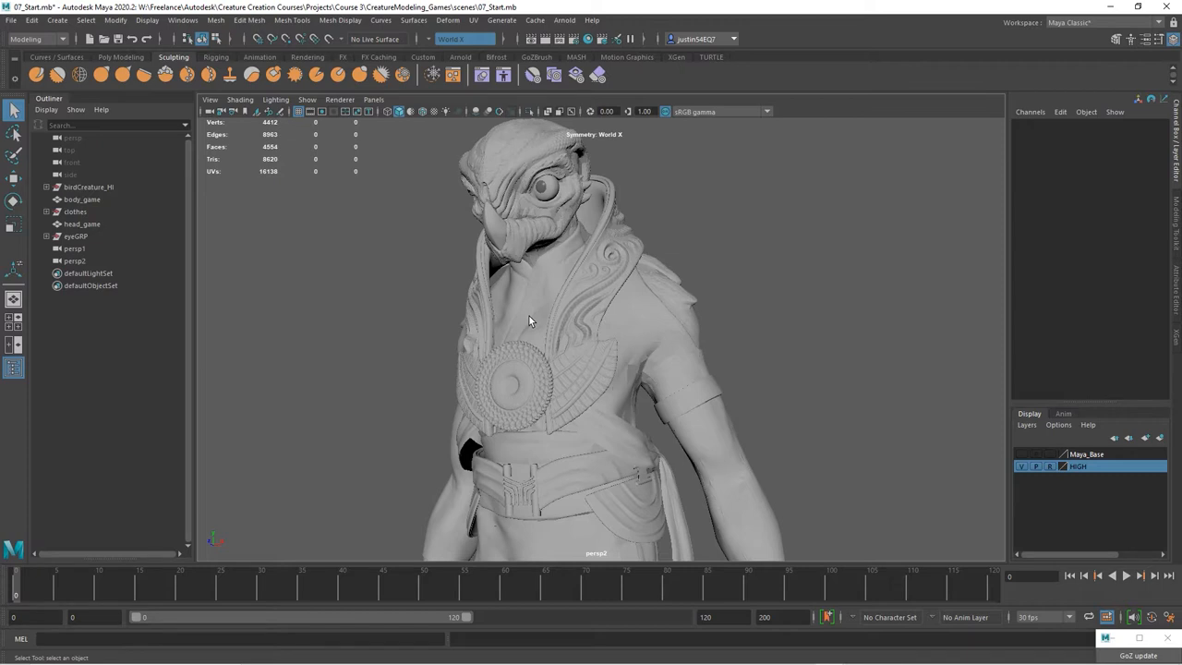
mouse_move(724, 352)
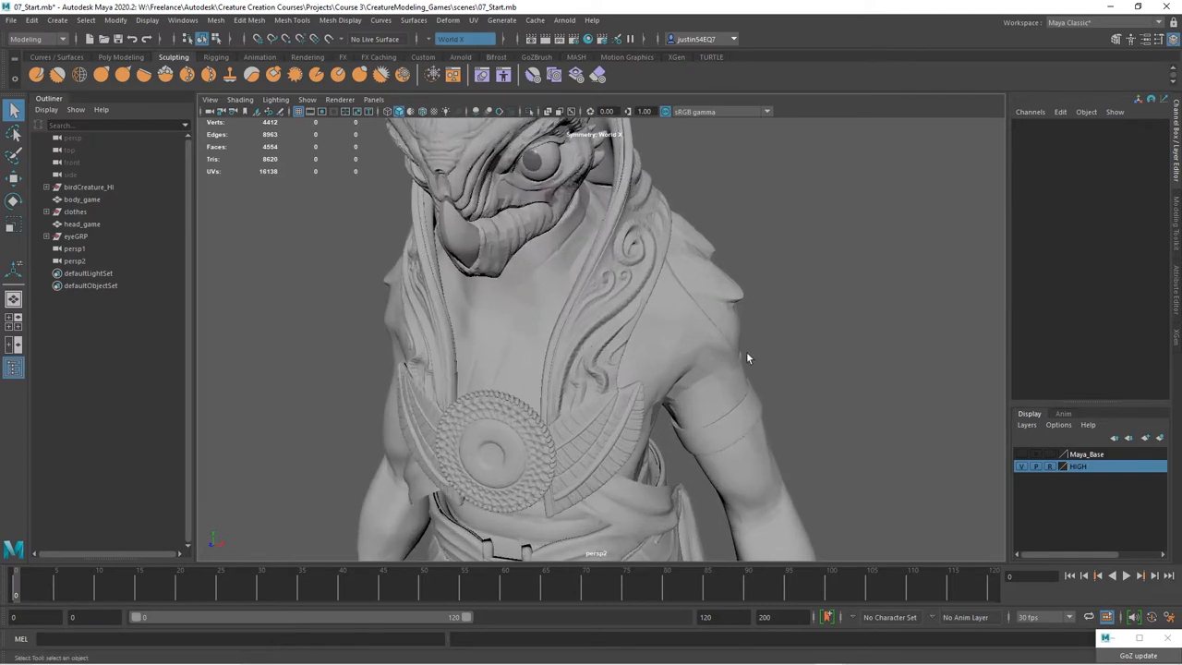
- Quad-draw three flat plate patches over the upper chest and hide the clothes mesh (Ctrl+H)
left_click(81, 200)
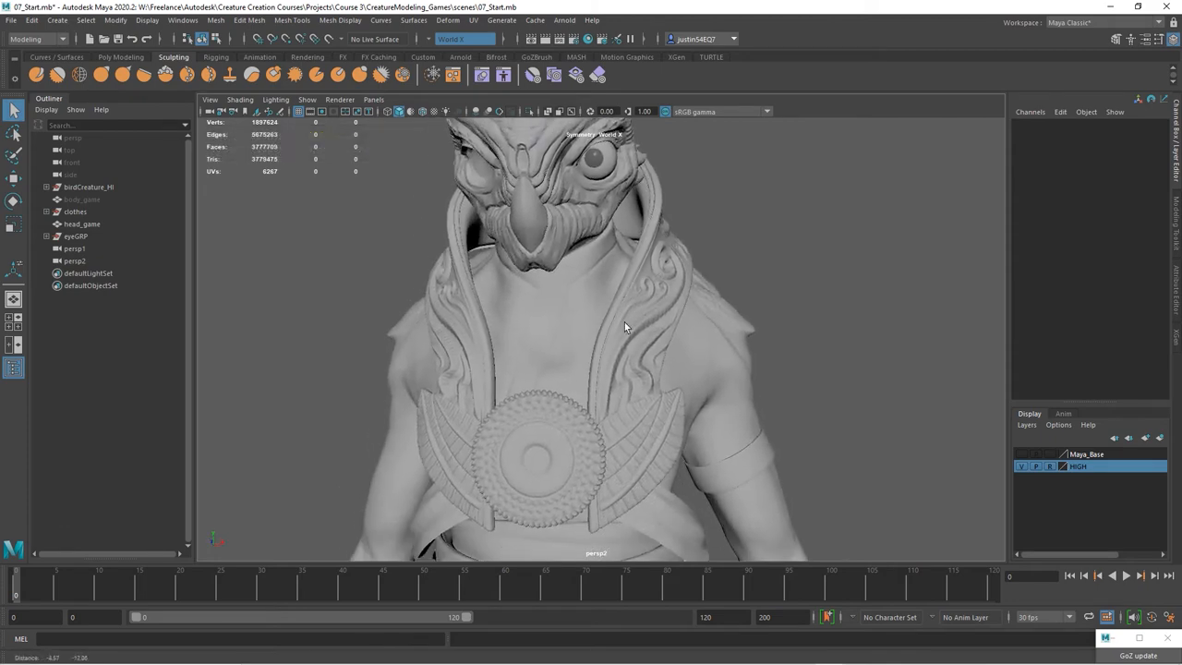
left_click_drag(625, 327, 565, 374)
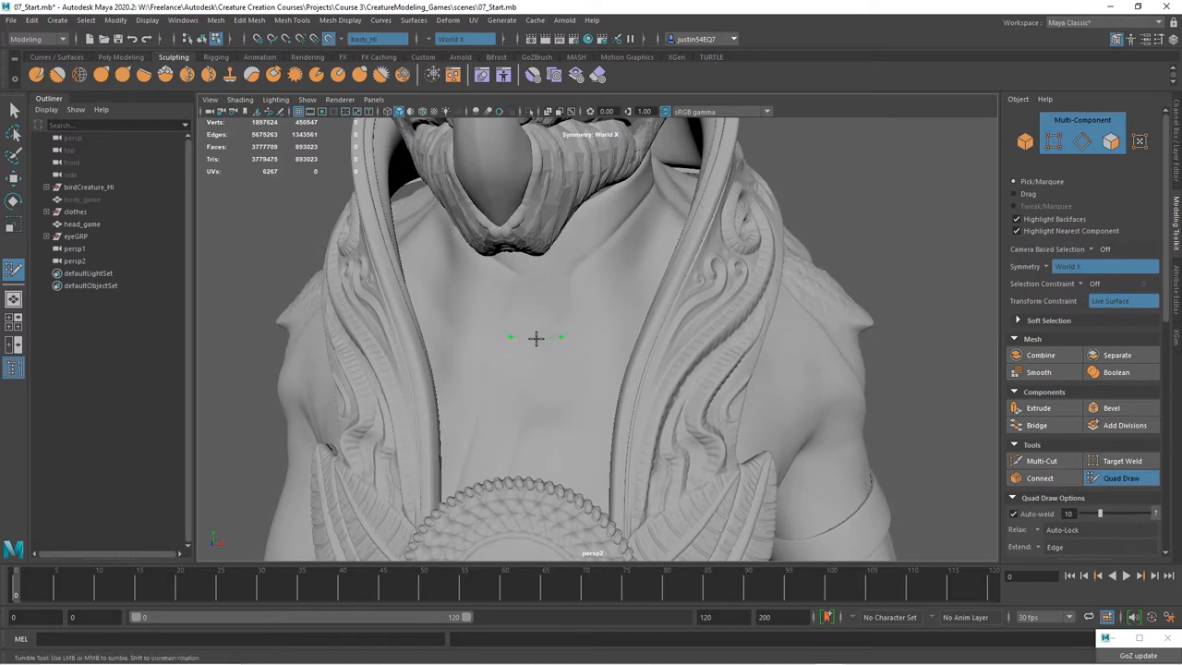
mouse_move(506, 404)
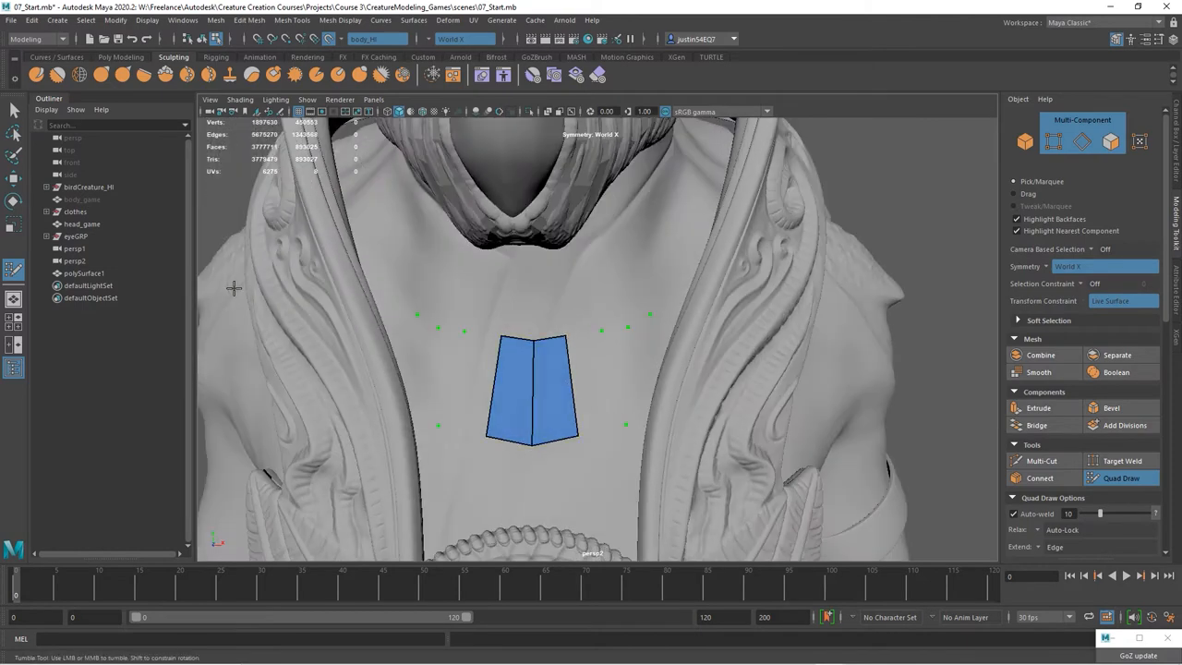
left_click(48, 187)
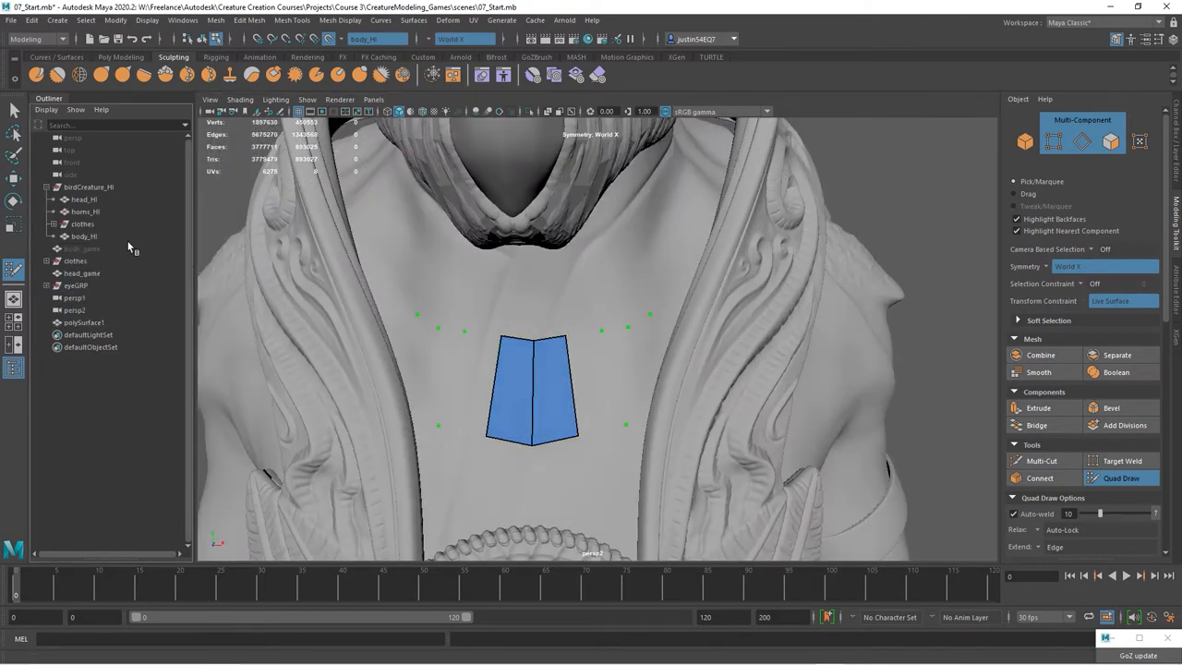
key("ctrl+h")
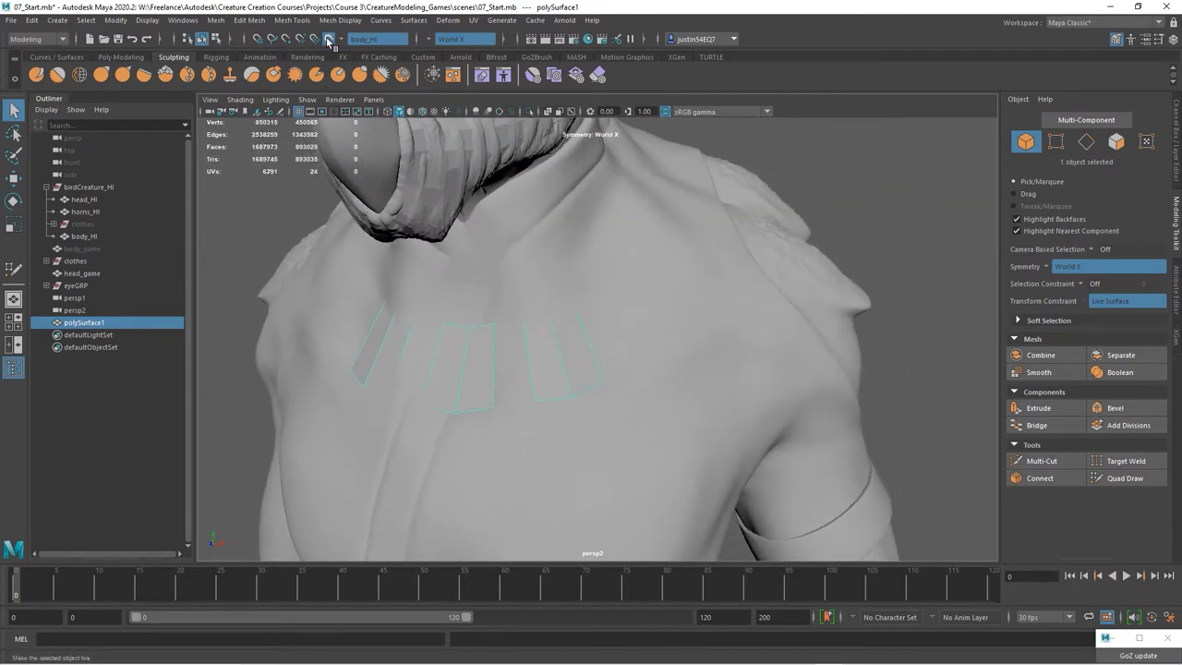
- Isolate polySurface1 so the plates show alone and switch to vertex selection
left_click(329, 39)
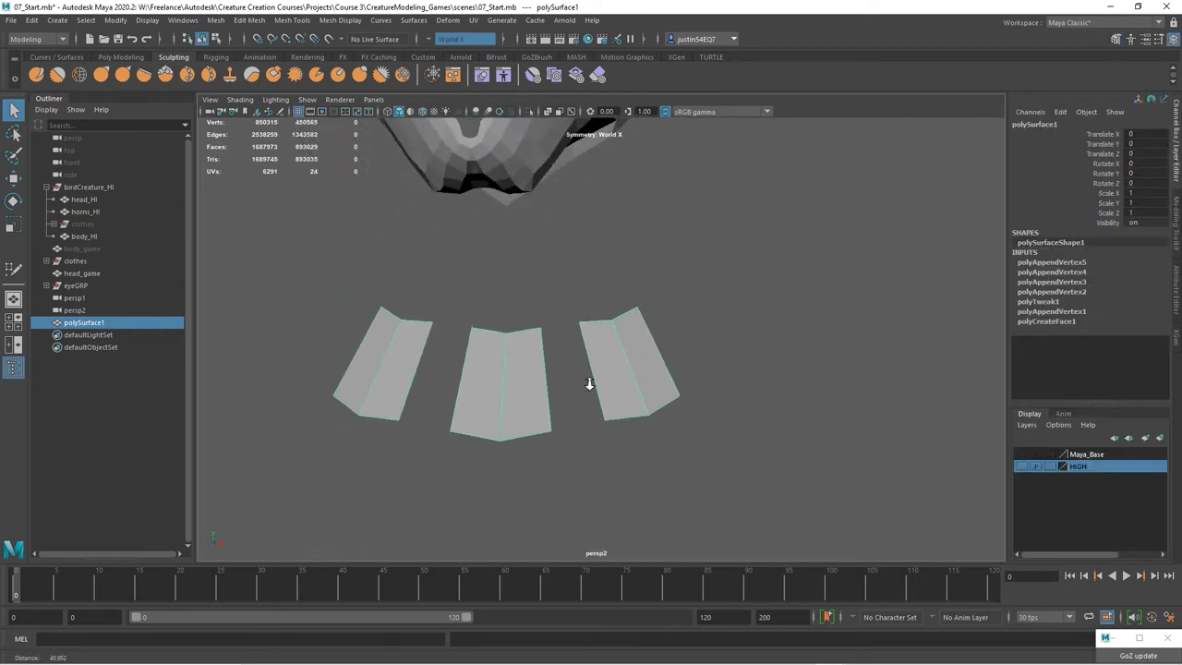
left_click(122, 56)
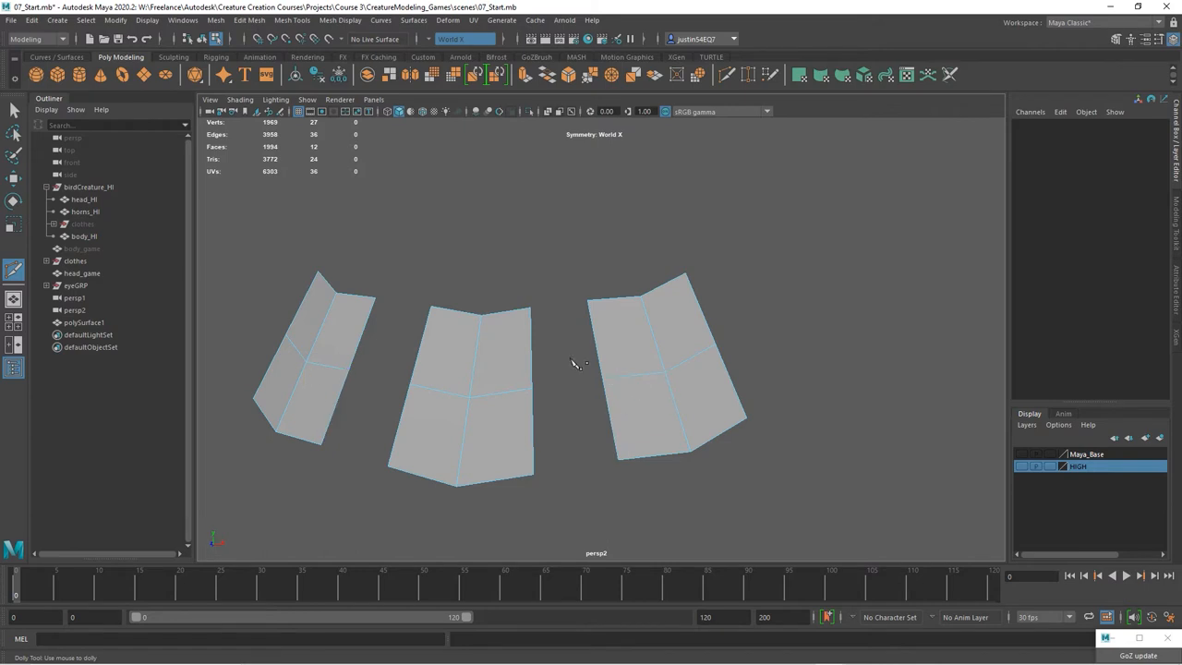
right_click(317, 281)
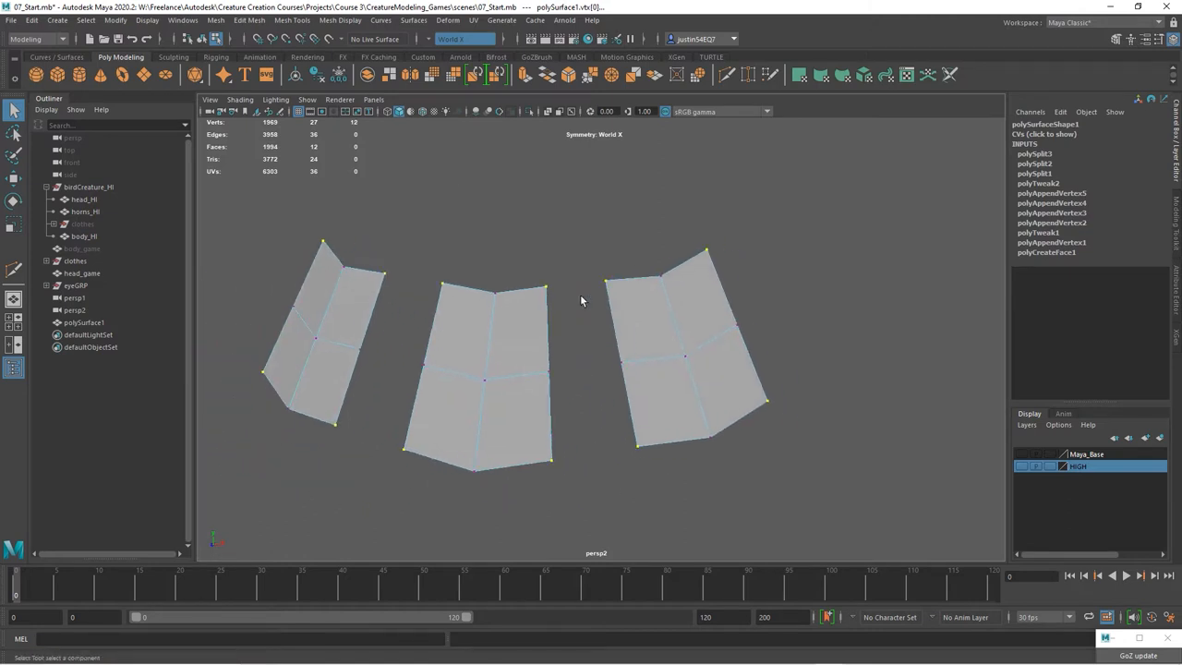
- Apply Chamfer Vertex to the plates' outer corner vertices for beveled silhouettes
left_click(250, 21)
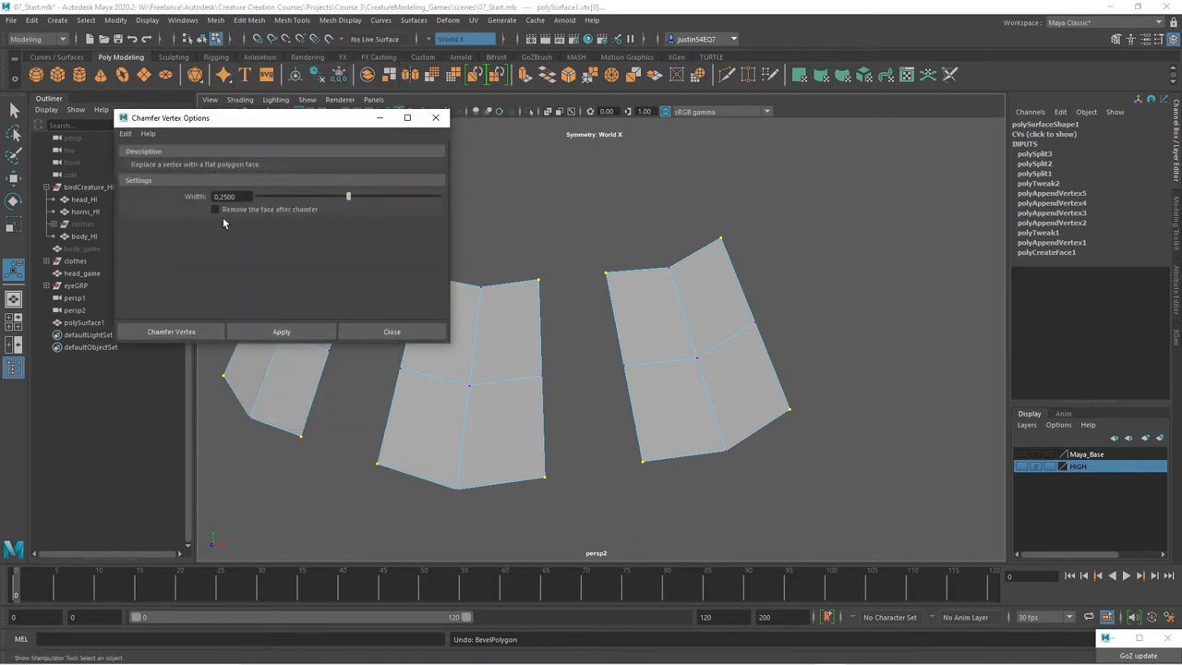
left_click(214, 208)
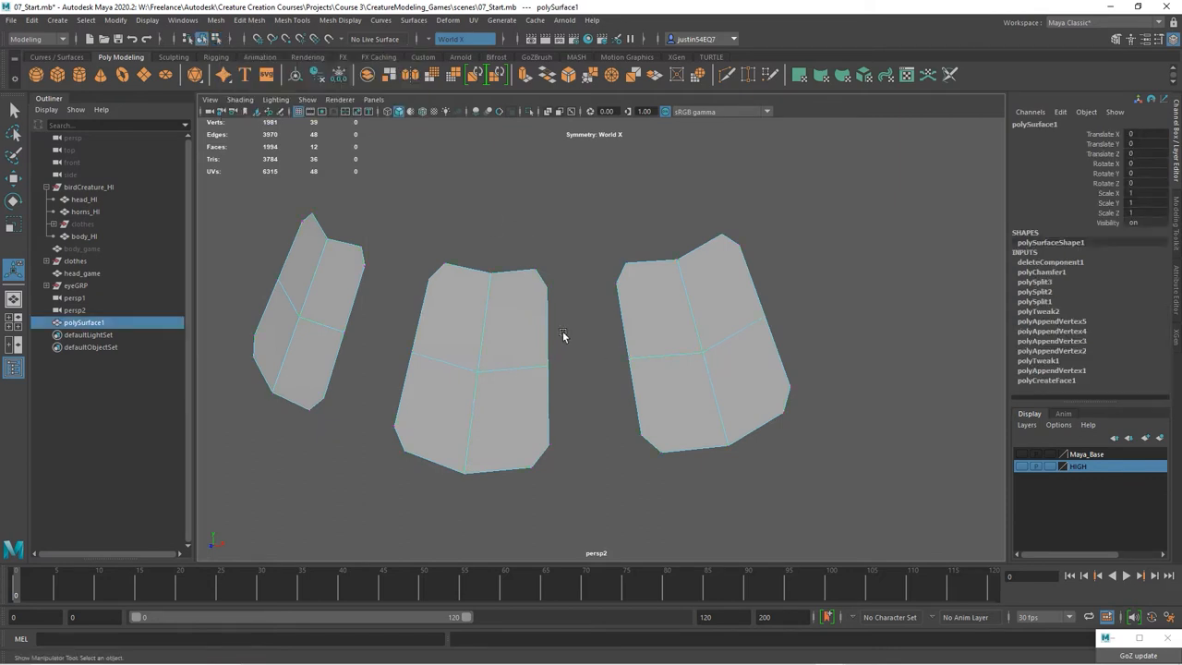
mouse_move(453, 277)
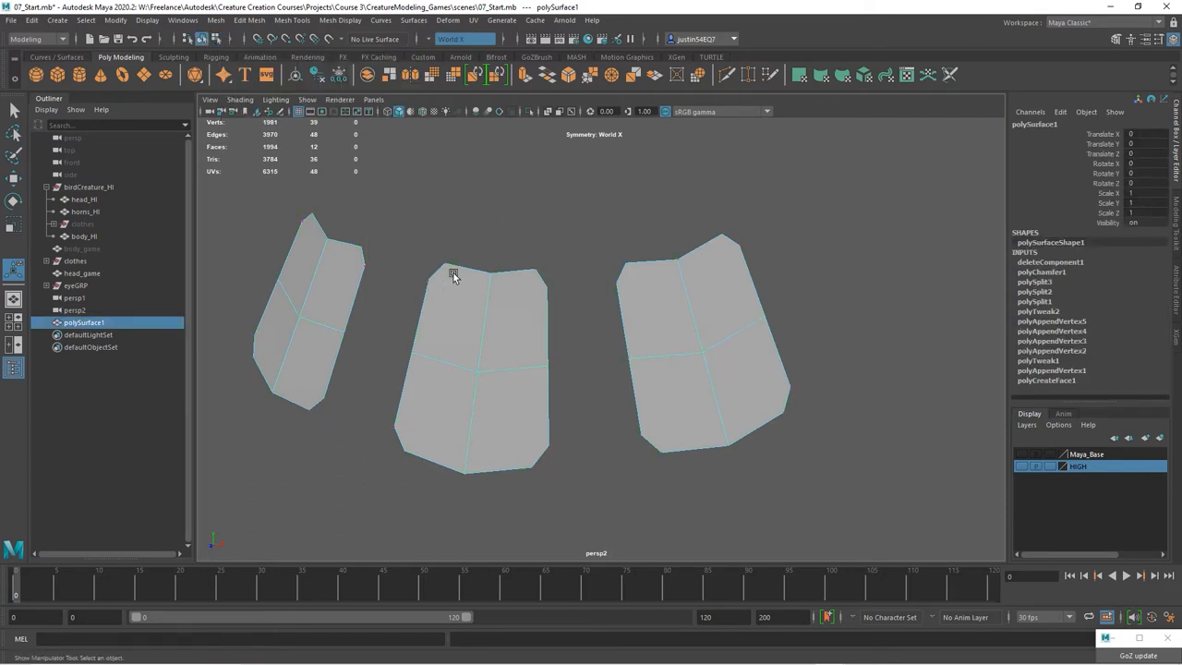
mouse_move(525, 296)
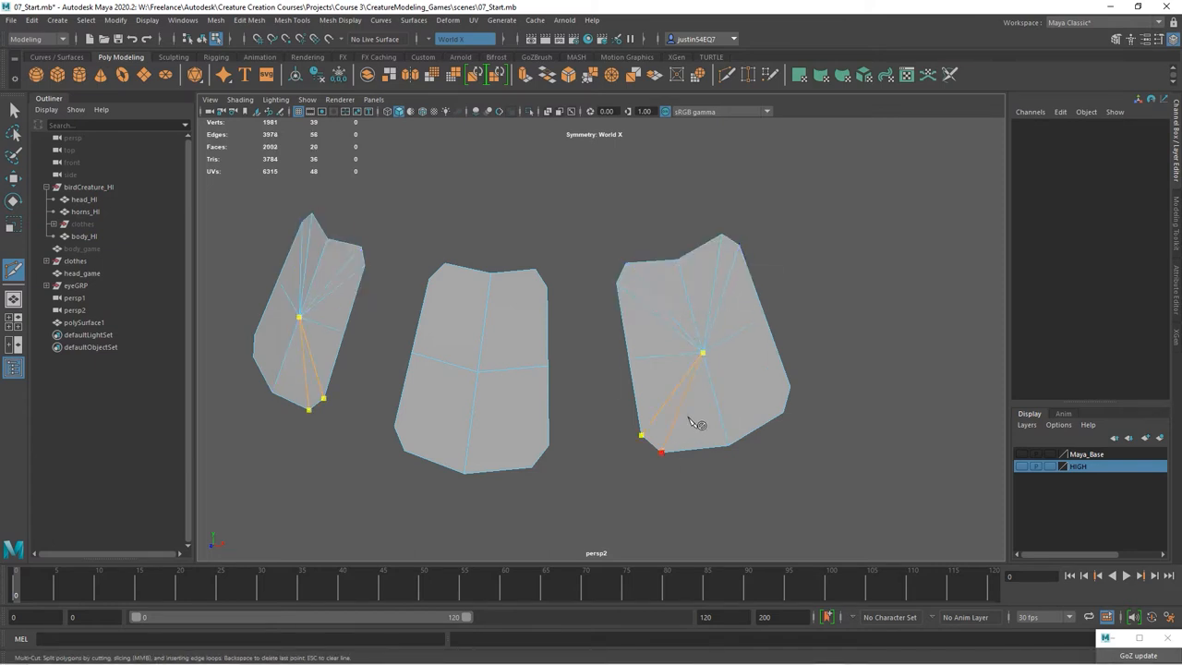
- Multi-Cut a new edge line across the plate faces before extruding
left_click(729, 369)
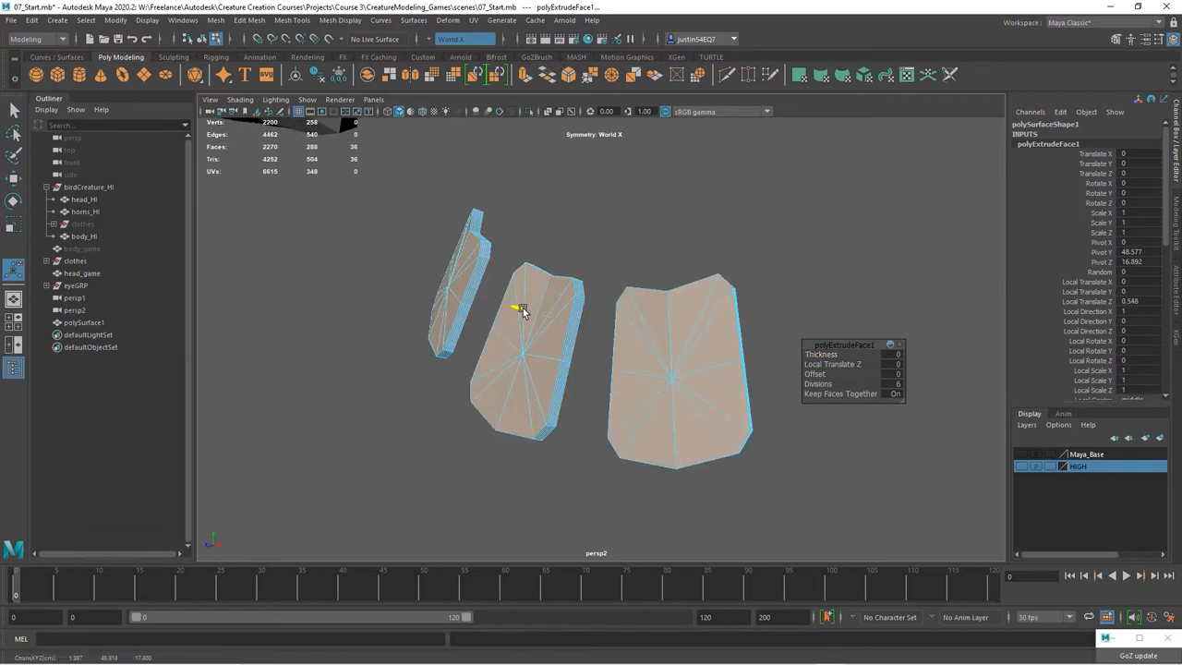
- Drag the extrude Thickness so the plates become solid slabs, then leave isolation
left_click_drag(525, 309, 502, 305)
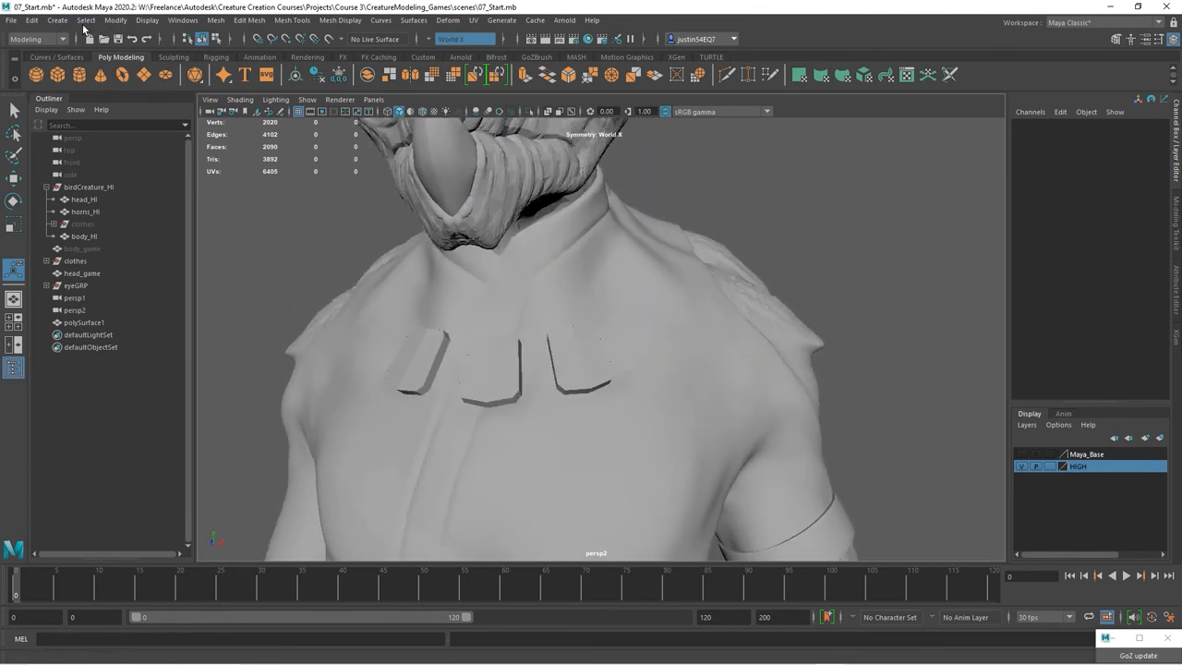
- Create a polygon torus and soft-select its vertices into a necklace linking the plates
left_click(58, 18)
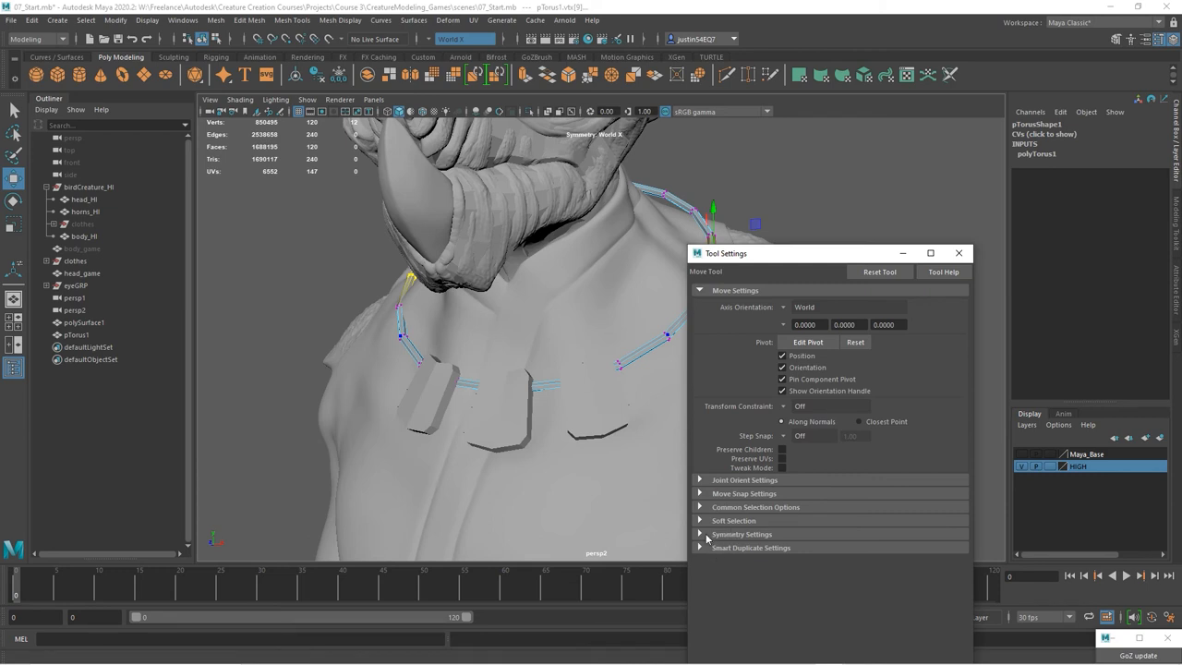
mouse_move(710, 540)
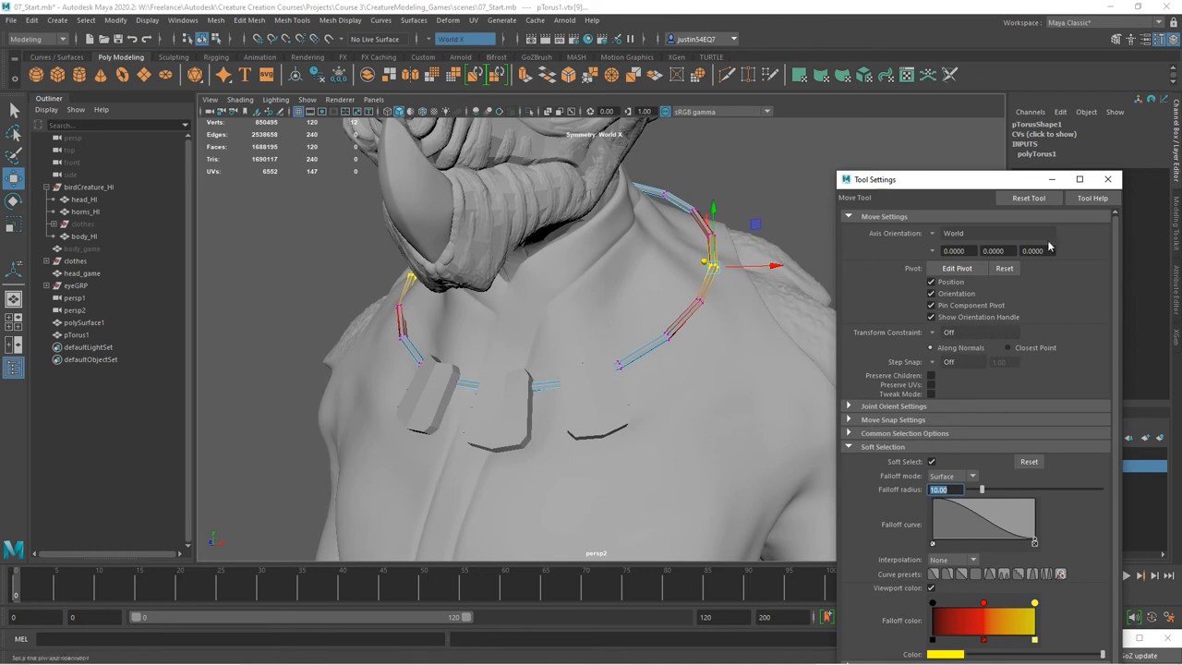
left_click(1109, 179)
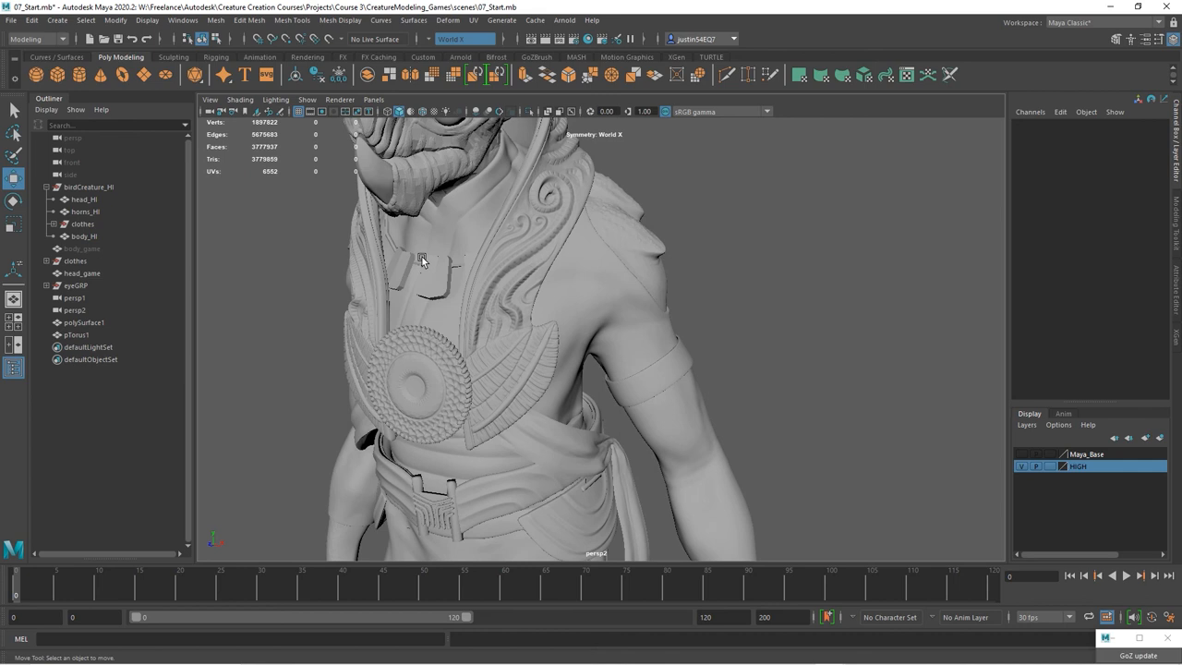
- Delete construction history on polySurface1 via Edit > Delete by Type > History
left_click(425, 268)
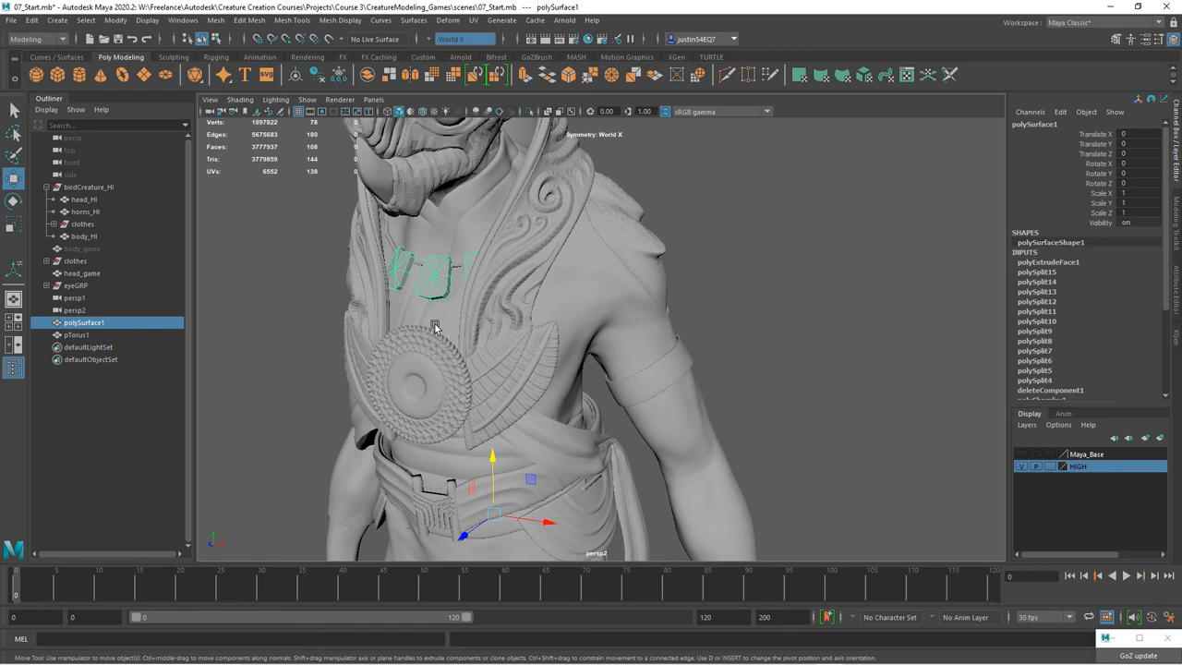
mouse_move(55, 18)
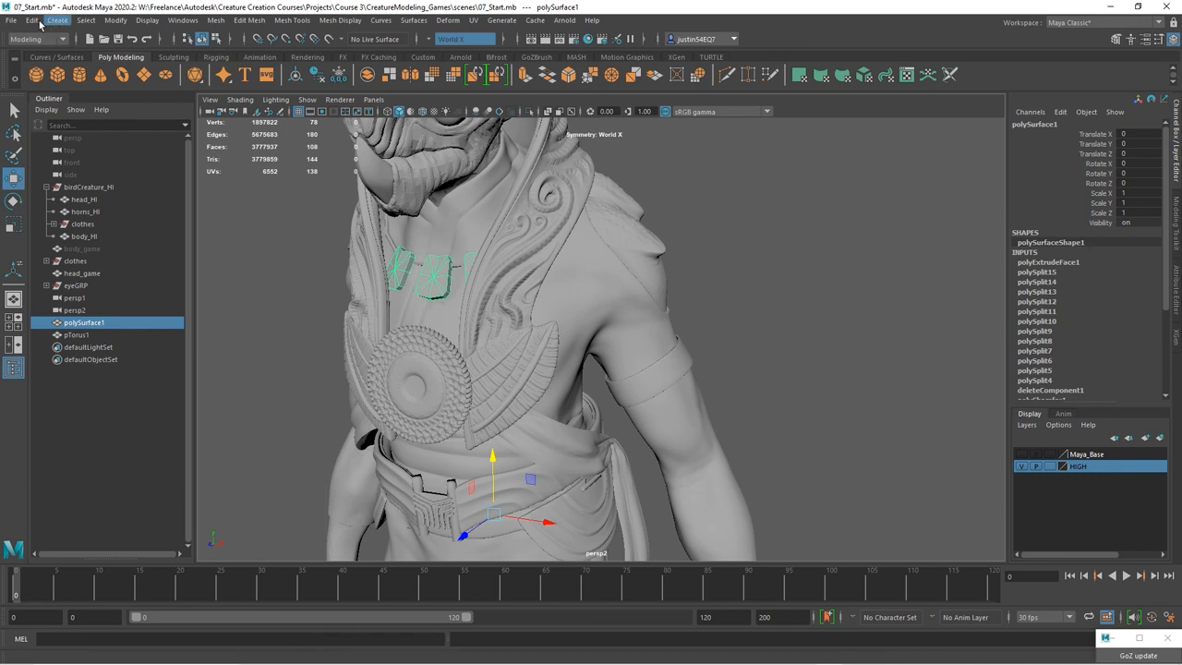
left_click(33, 21)
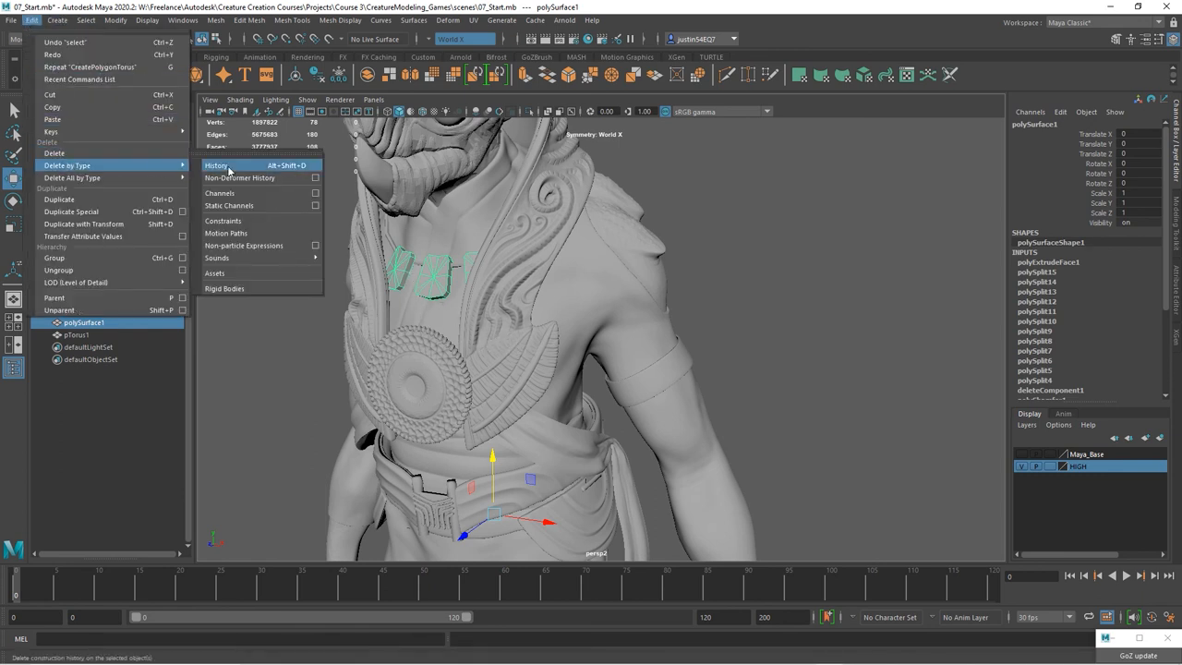
left_click(215, 166)
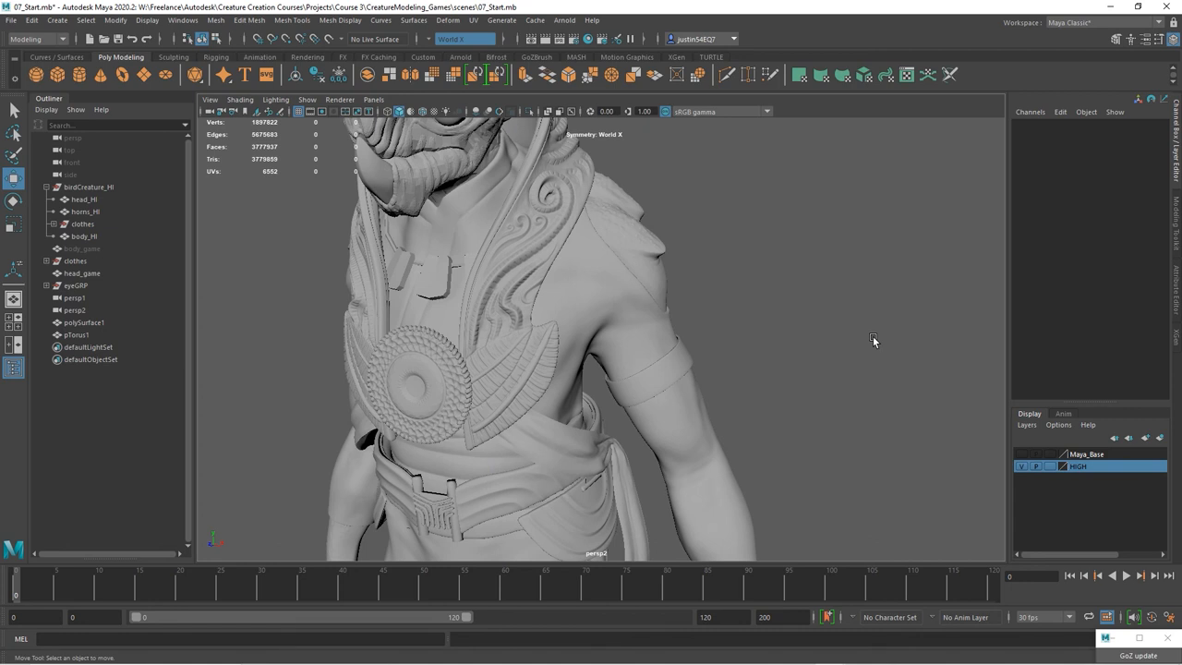
mouse_move(370, 358)
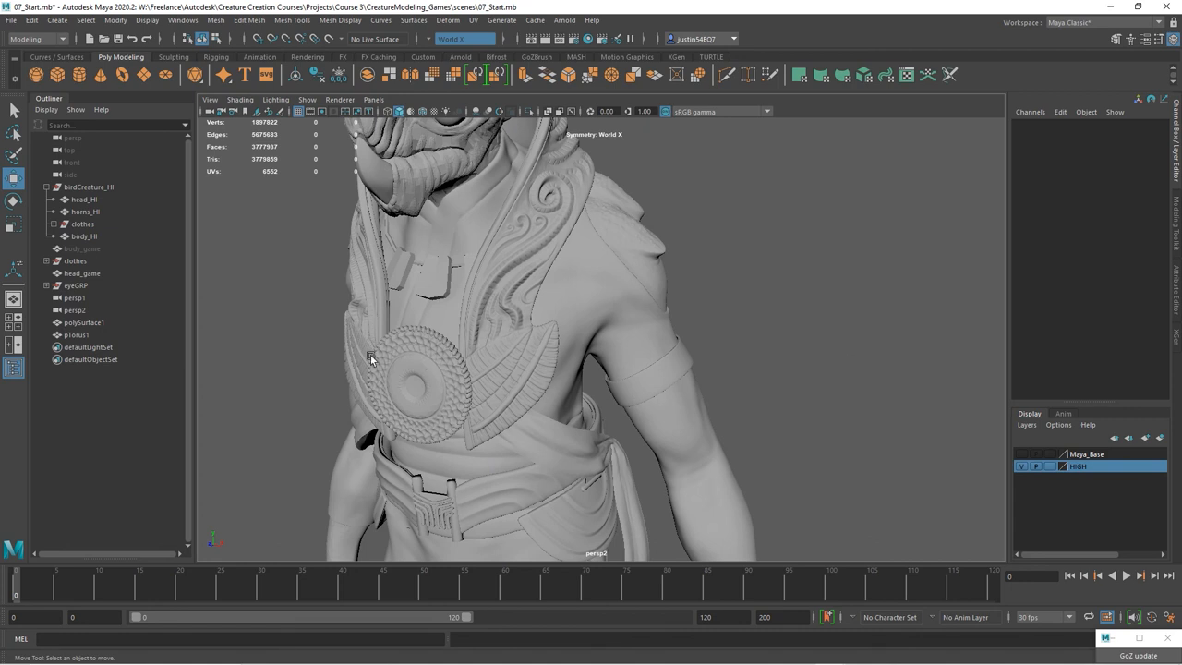